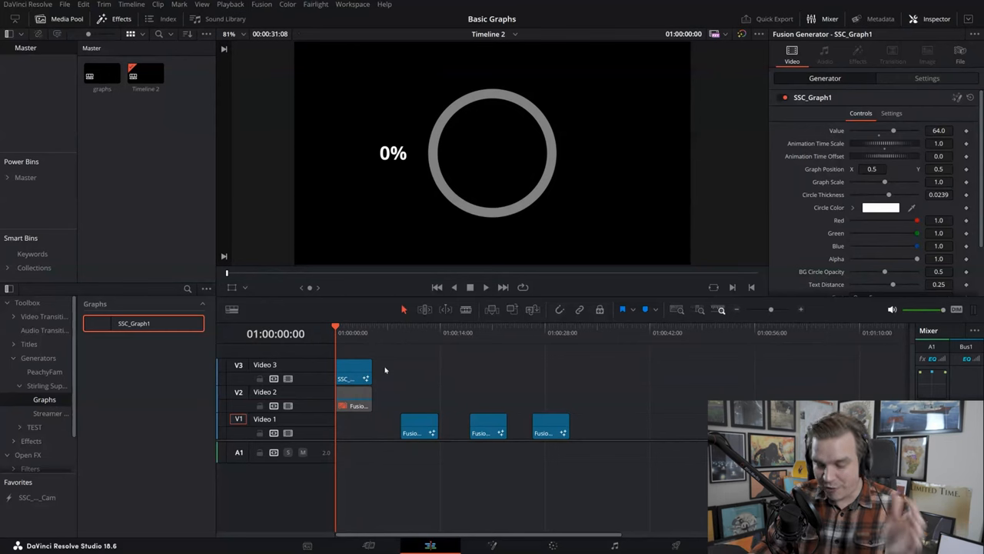
{"action": "mouse_move", "coordinate": [351, 332]}
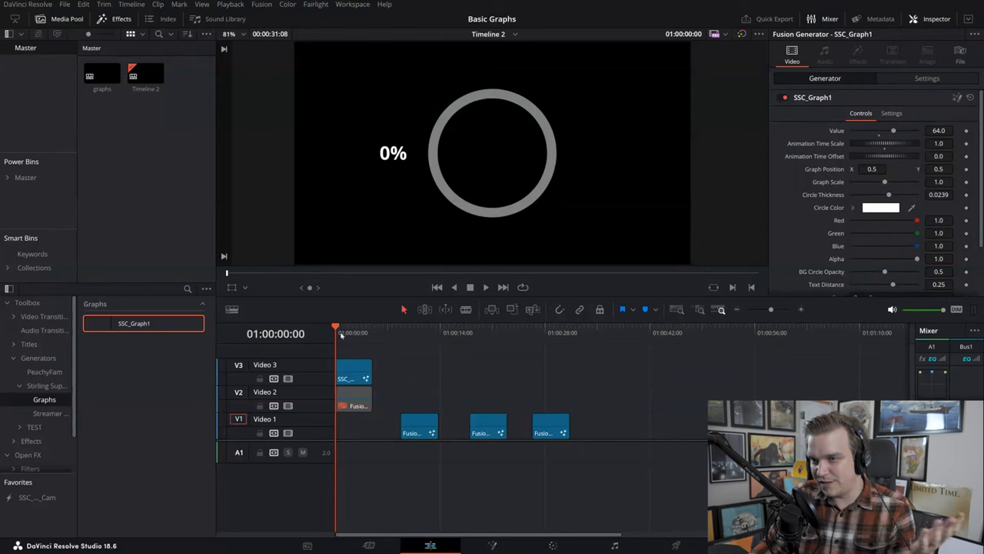
{"action": "mouse_move", "coordinate": [409, 374]}
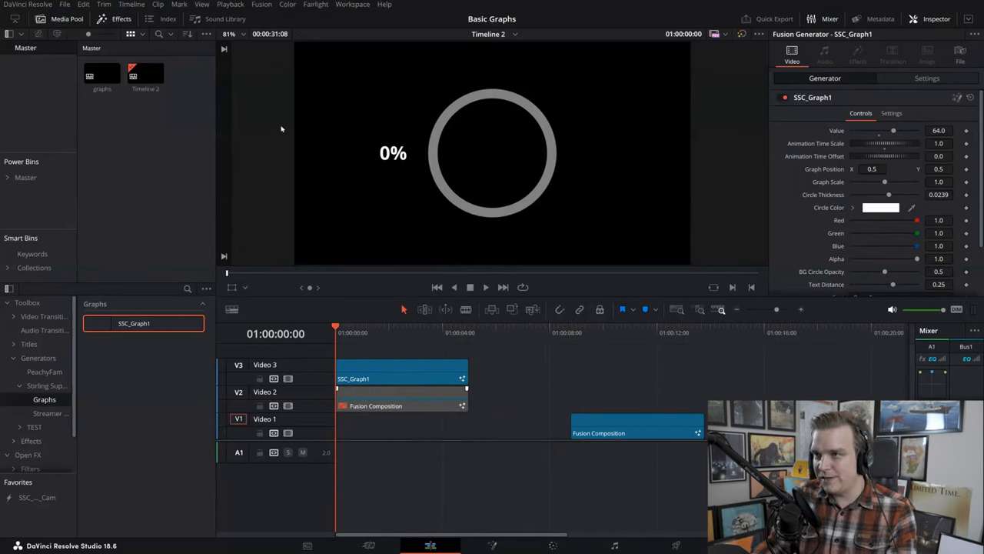
{"action": "mouse_move", "coordinate": [520, 382]}
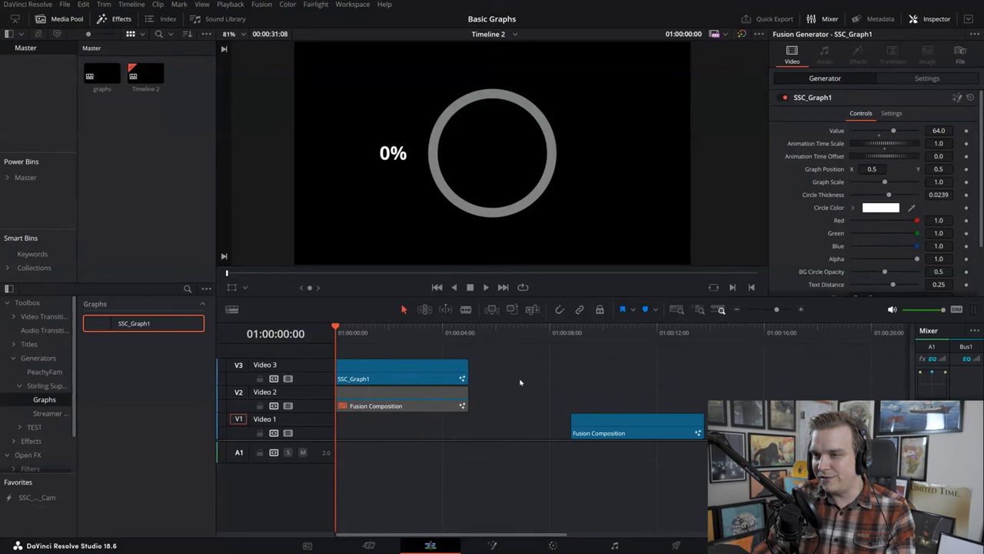
Move the playhead about one second in to preview the circle graph at 64%.
{"action": "left_click", "coordinate": [485, 286]}
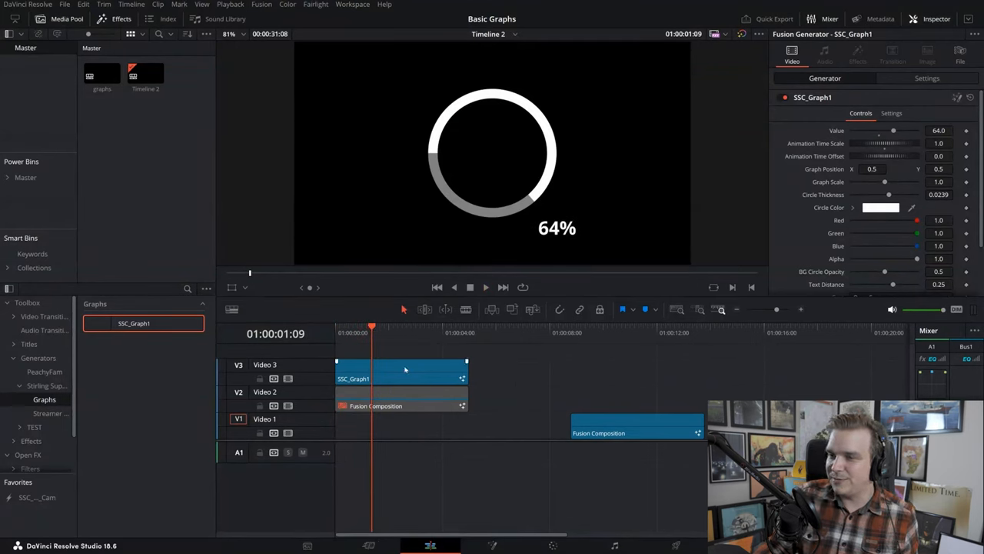
Select SSC_Graph1 and drag its Value slider from 64 to 30.7.
{"action": "left_click", "coordinate": [399, 373]}
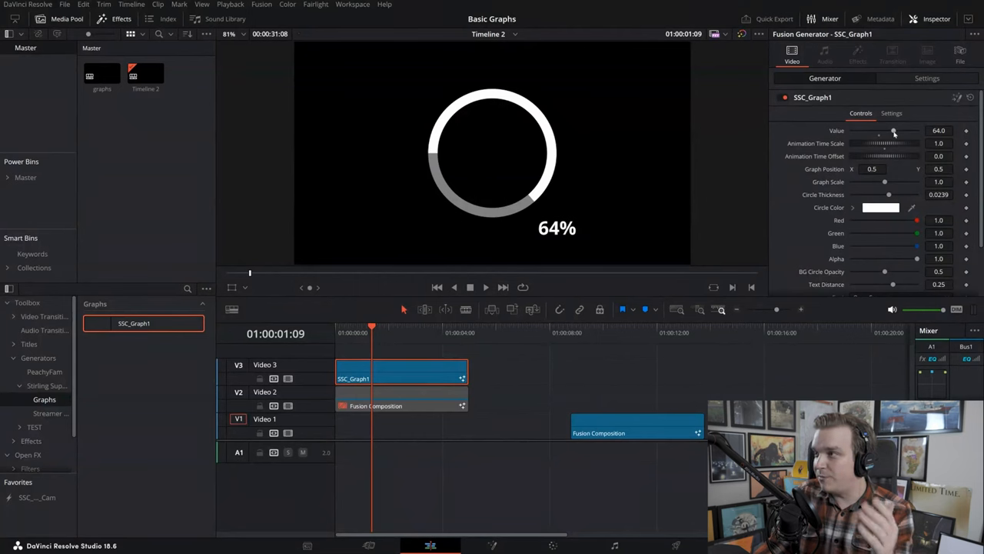
{"action": "left_click_drag", "start_coordinate": [893, 130], "coordinate": [862, 130]}
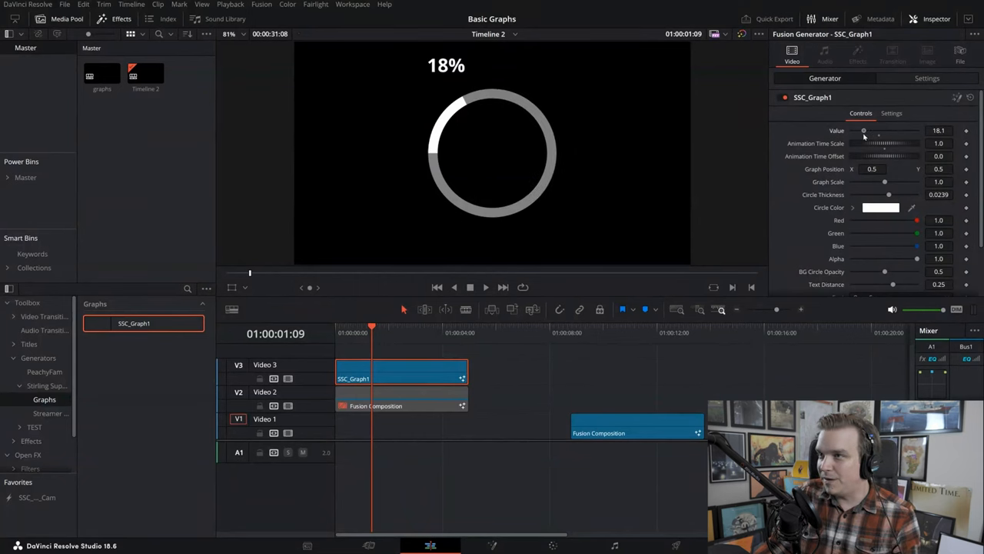
{"action": "left_click_drag", "start_coordinate": [863, 130], "coordinate": [885, 130]}
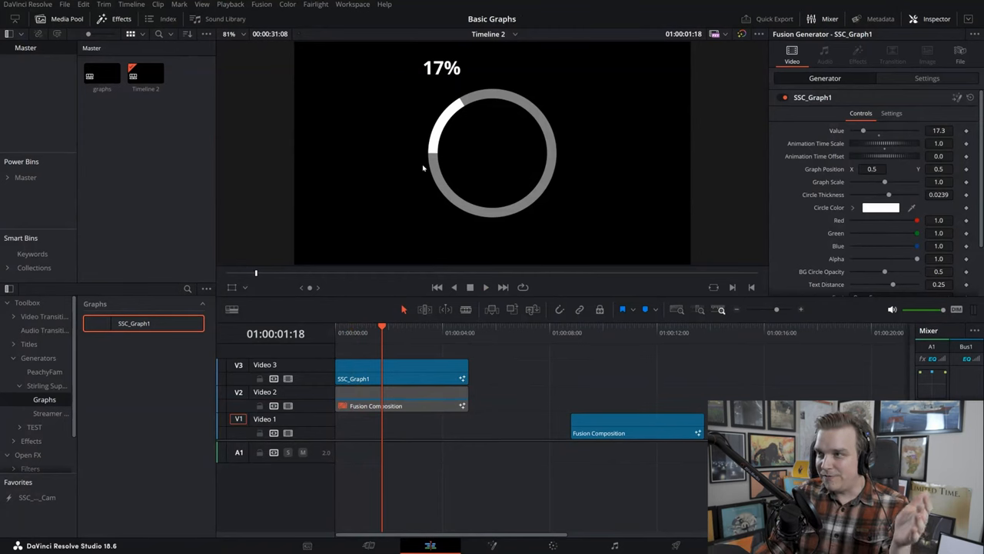
{"action": "mouse_move", "coordinate": [434, 165]}
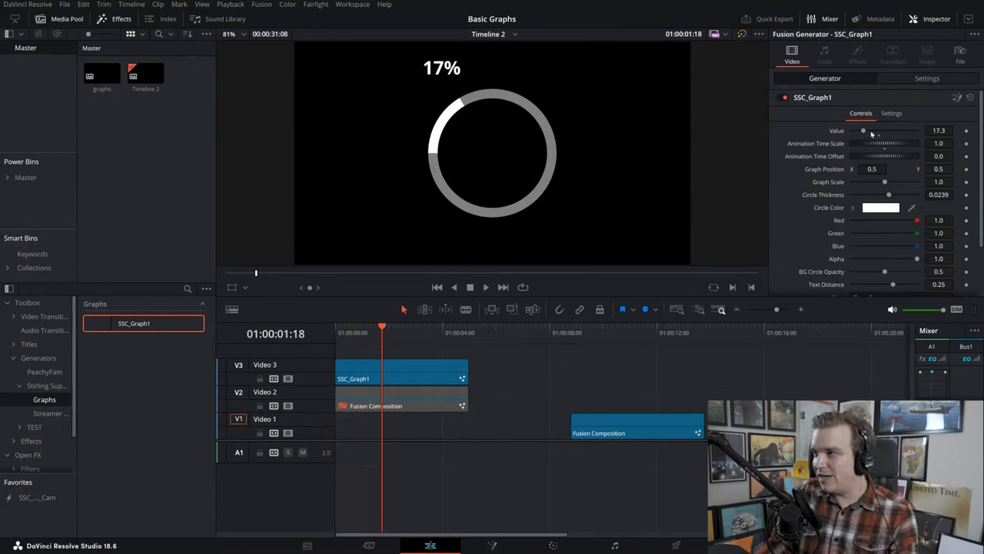
{"action": "left_click_drag", "start_coordinate": [863, 130], "coordinate": [871, 130]}
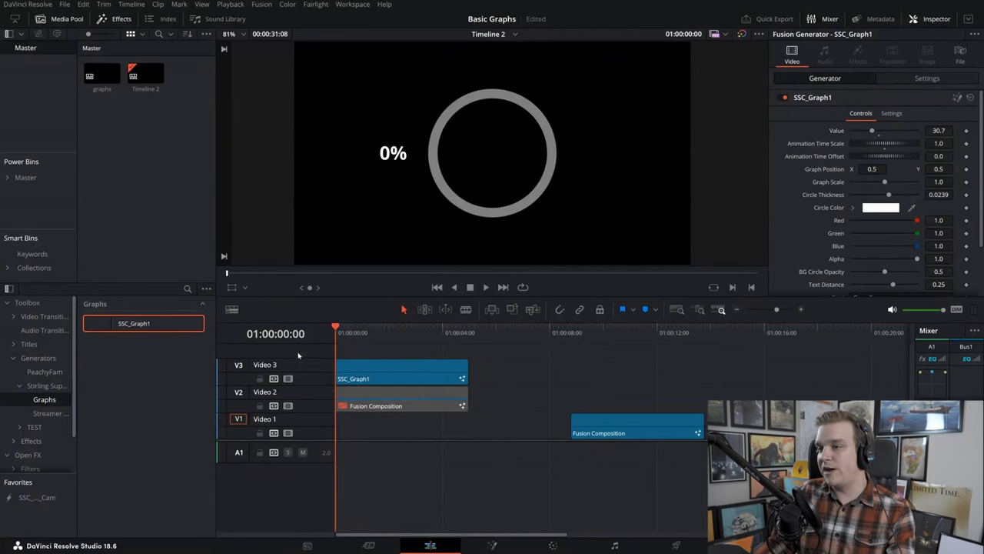
Set Animation Time Offset to 0.074 and Time Scale to 0.5, then reselect SSC_Graph1.
{"action": "left_click", "coordinate": [485, 287]}
{"action": "type", "text": "63"}
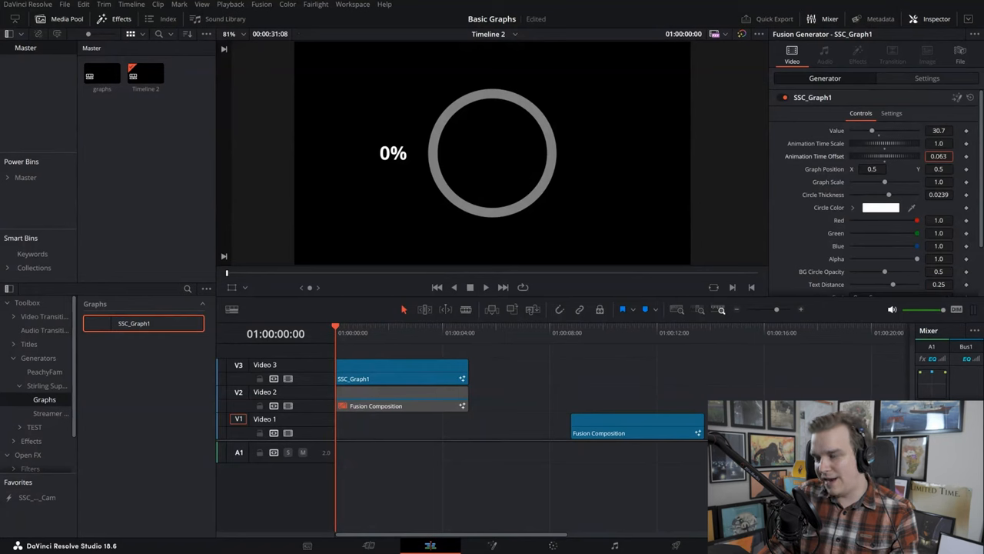
{"action": "left_click", "coordinate": [485, 287]}
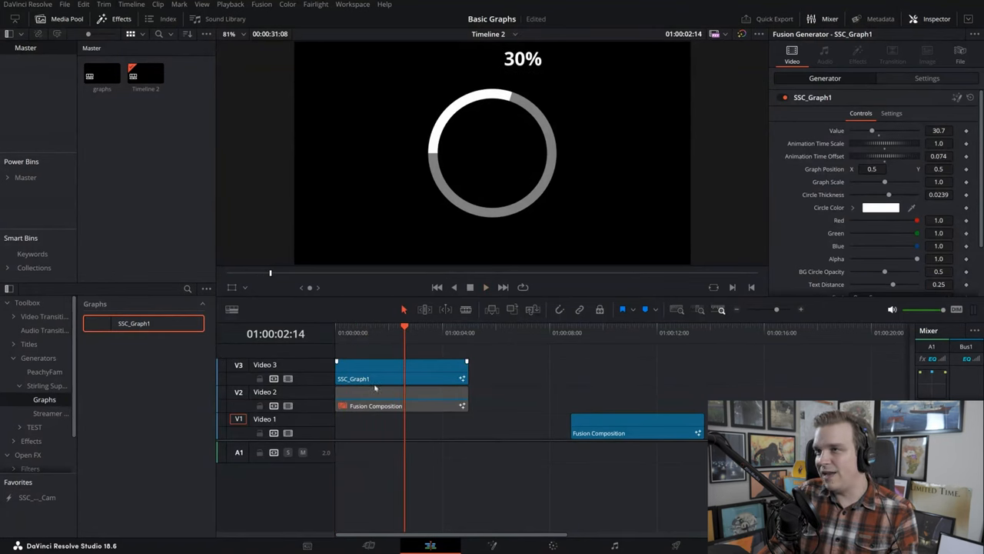
{"action": "left_click", "coordinate": [369, 373]}
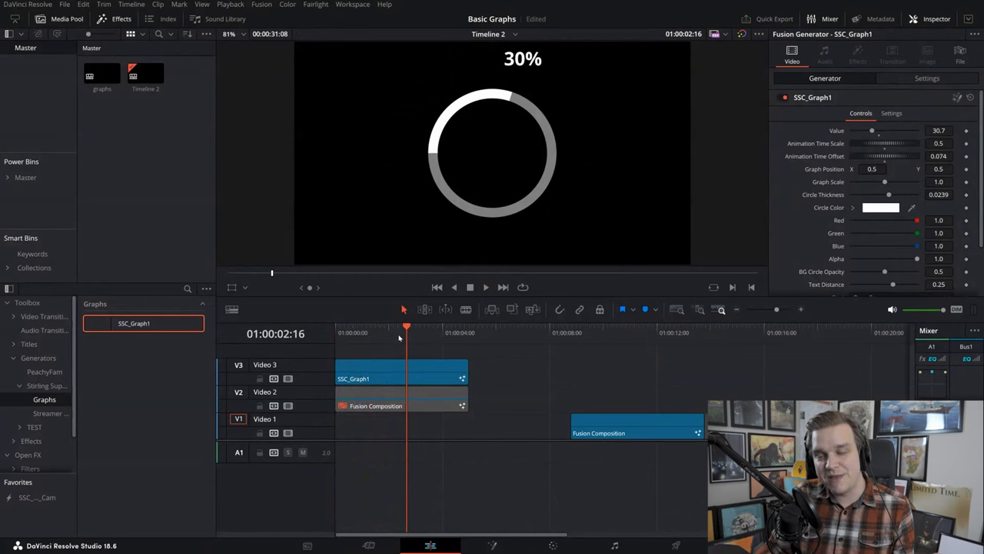
{"action": "left_click", "coordinate": [400, 376]}
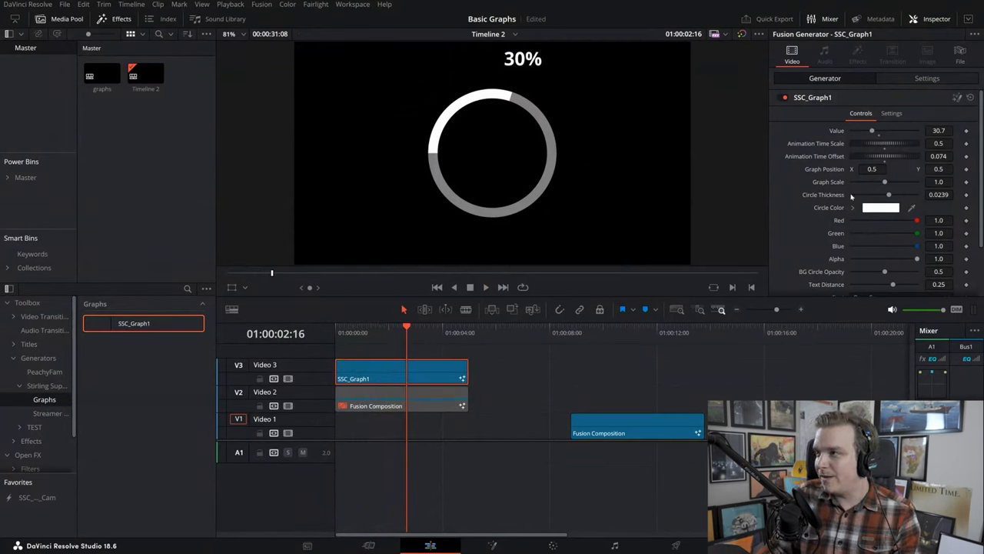
Set Graph Scale 0.639, Circle Thickness 0.029, Position X 0.27, with a pink Circle Color.
{"action": "left_click_drag", "start_coordinate": [884, 182], "coordinate": [861, 182]}
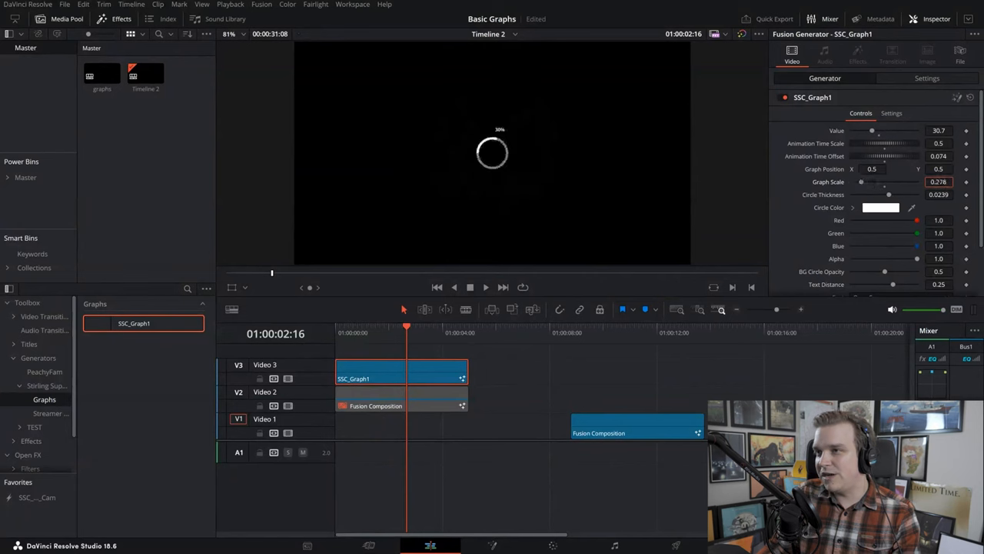
{"action": "left_click_drag", "start_coordinate": [861, 181], "coordinate": [873, 182]}
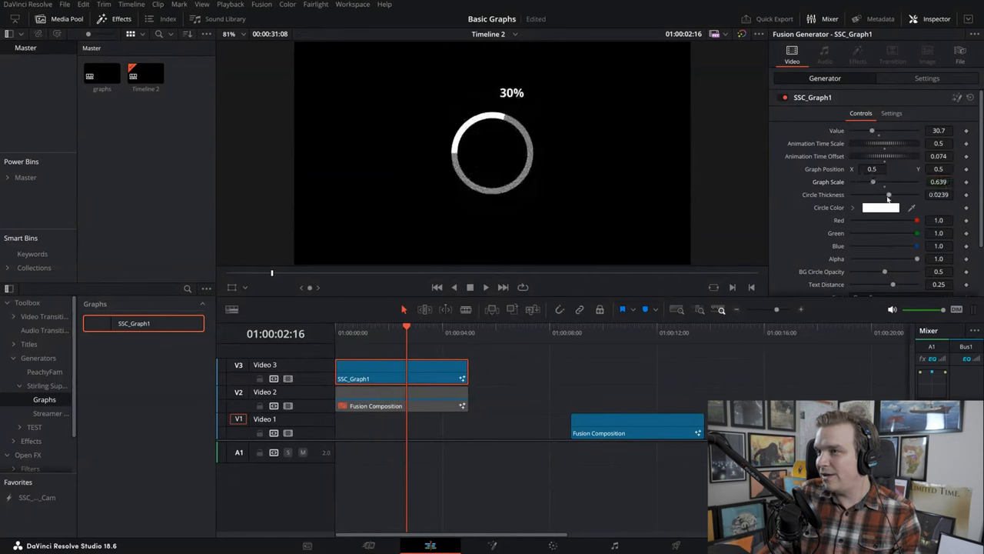
{"action": "left_click_drag", "start_coordinate": [888, 194], "coordinate": [898, 194]}
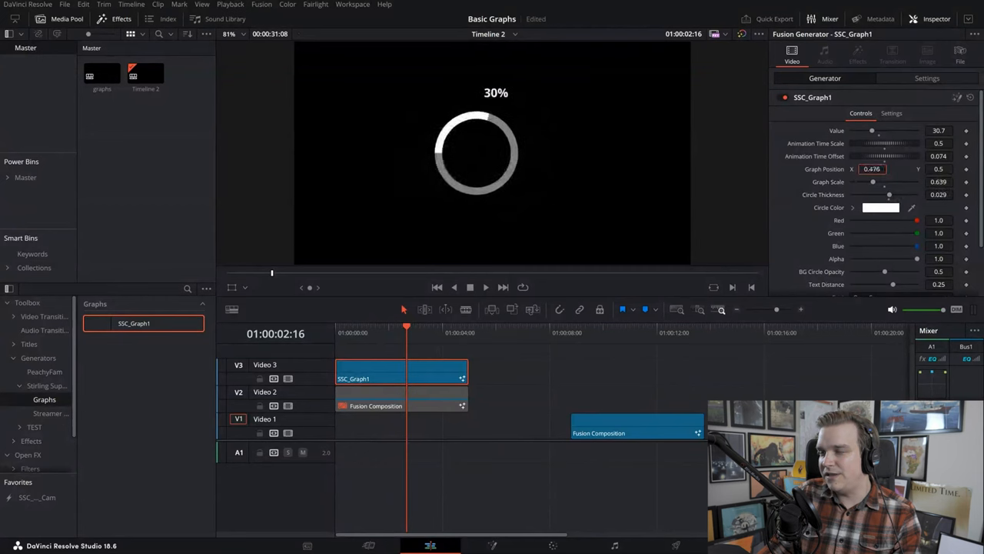
{"action": "type", "text": "0.27"}
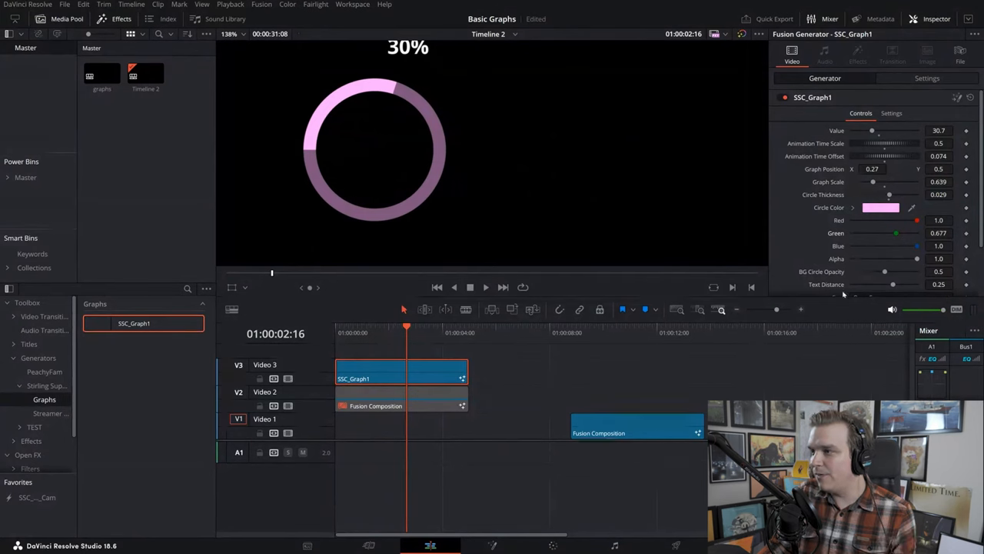
Dim the BG Circle Opacity to about 0.394, with Value at 76.4.
{"action": "left_click_drag", "start_coordinate": [885, 271], "coordinate": [878, 272]}
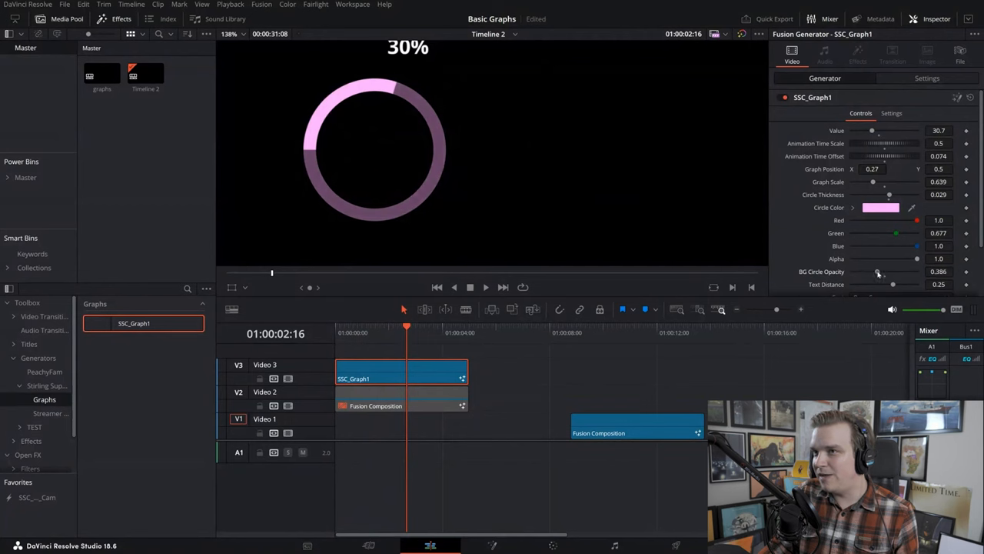
{"action": "left_click_drag", "start_coordinate": [877, 271], "coordinate": [880, 272]}
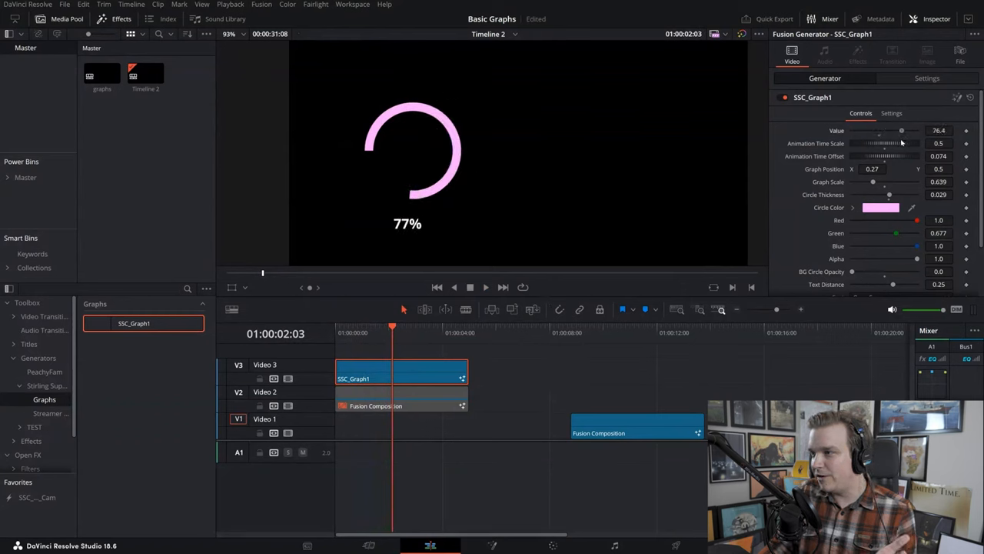
{"action": "left_click_drag", "start_coordinate": [851, 271], "coordinate": [869, 271]}
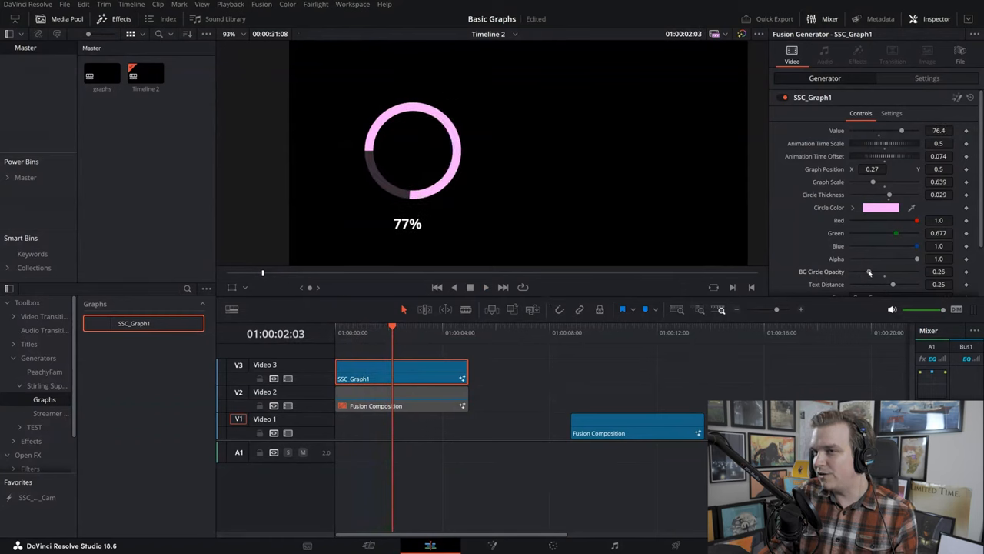
{"action": "left_click_drag", "start_coordinate": [869, 271], "coordinate": [877, 271]}
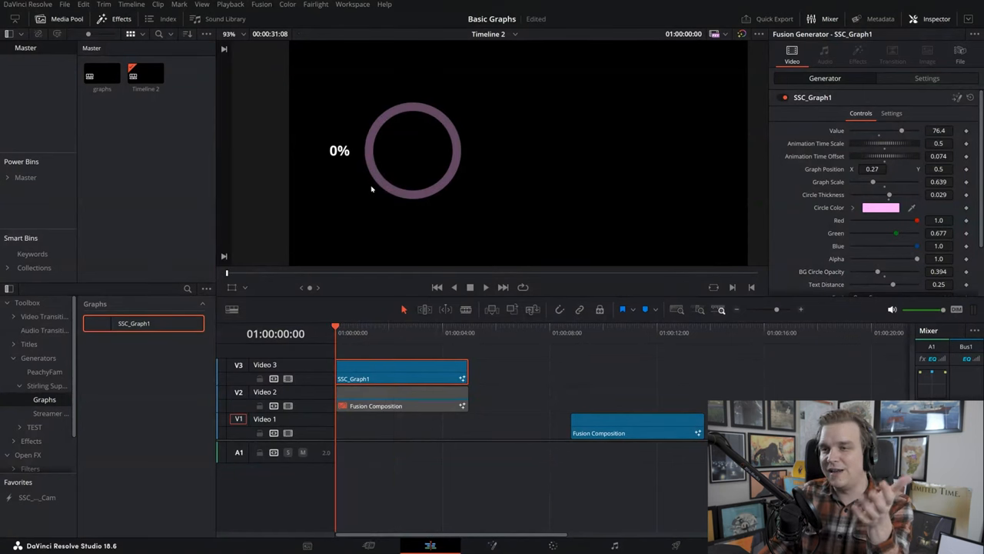
Play back the pink 77% graph and scroll the Inspector down to the text settings.
{"action": "left_click", "coordinate": [485, 287]}
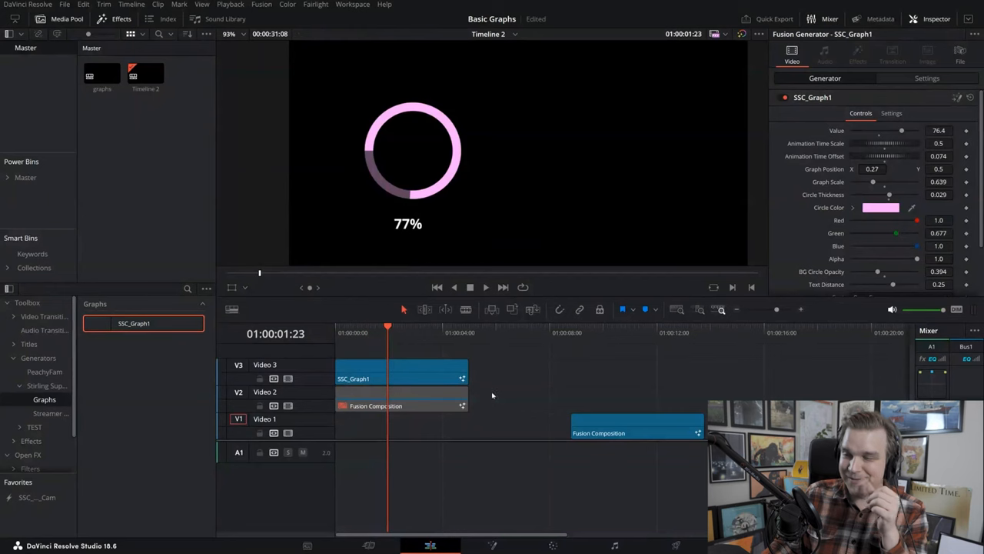
{"action": "left_click", "coordinate": [399, 372]}
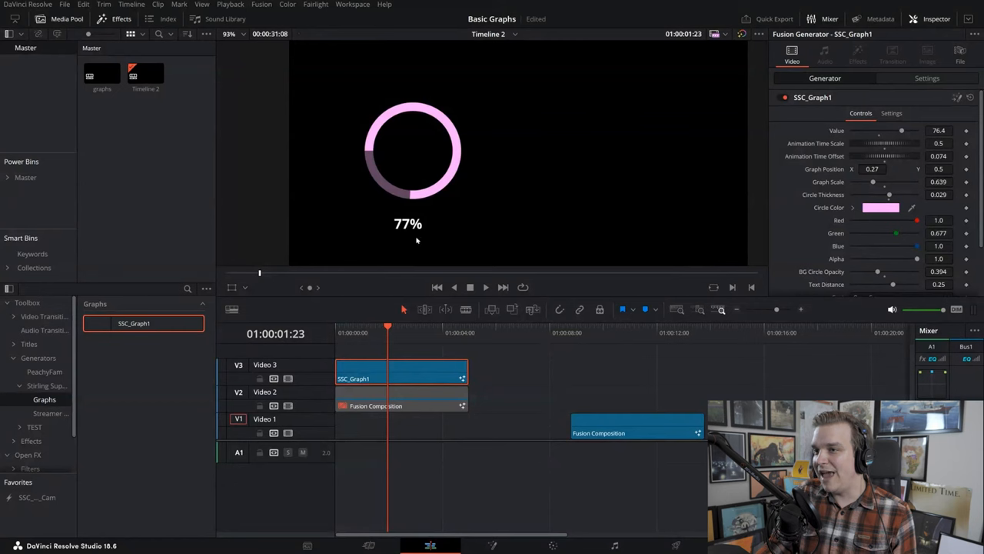
{"action": "mouse_move", "coordinate": [429, 241]}
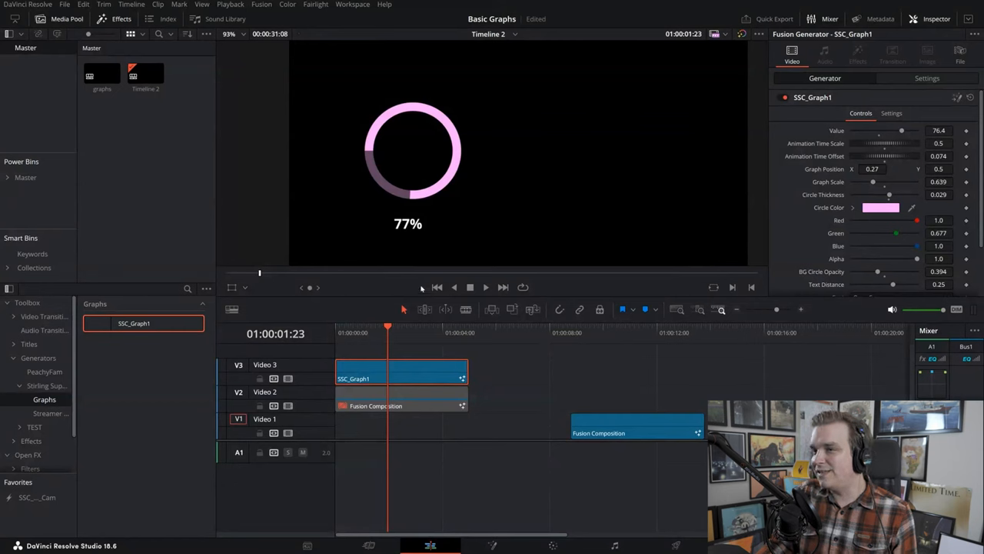
{"action": "mouse_move", "coordinate": [747, 198]}
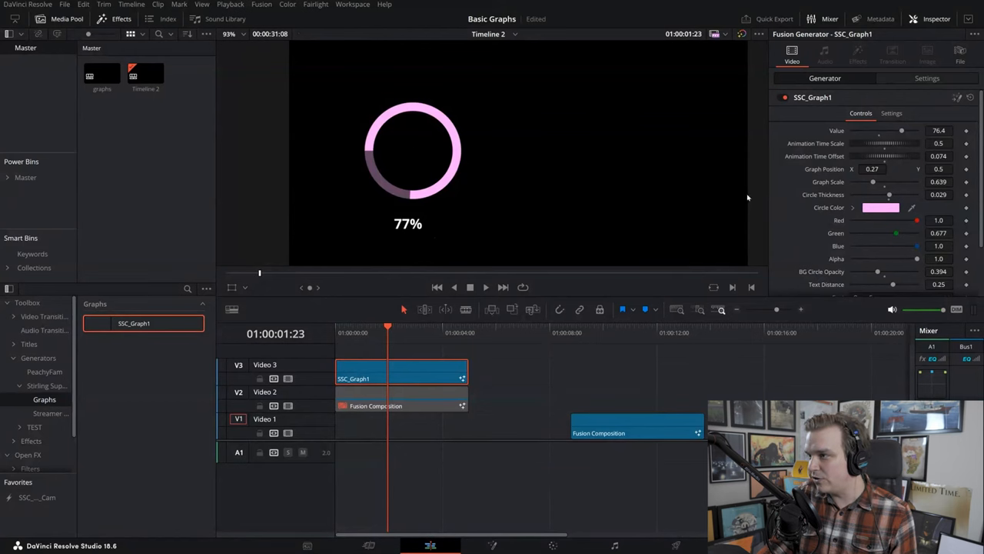
{"action": "scroll", "scroll_direction": "down", "scroll_amount": 3}
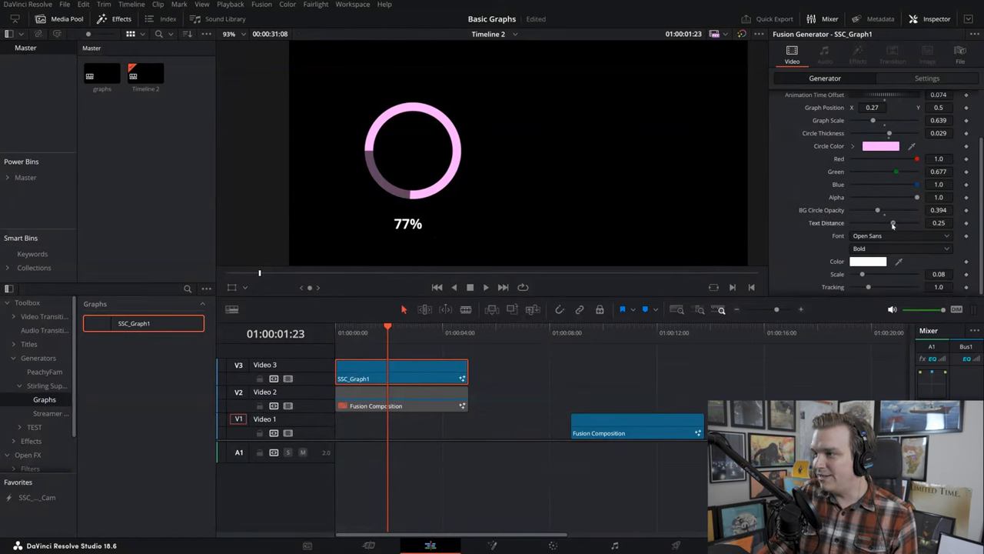
Set the percentage label's Text Distance to 0.22 and text Scale to 0.0433.
{"action": "left_click_drag", "start_coordinate": [900, 223], "coordinate": [890, 223]}
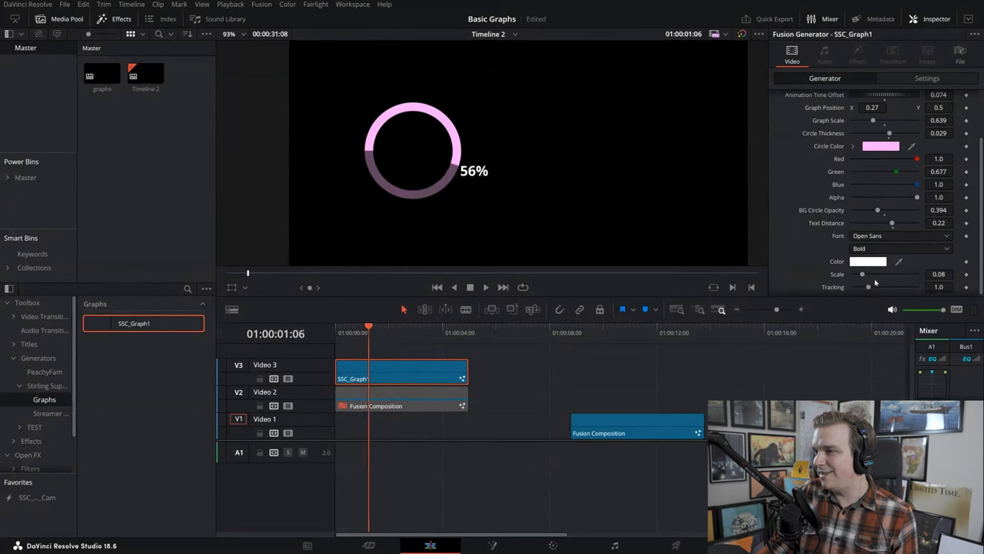
{"action": "left_click_drag", "start_coordinate": [892, 223], "coordinate": [896, 223]}
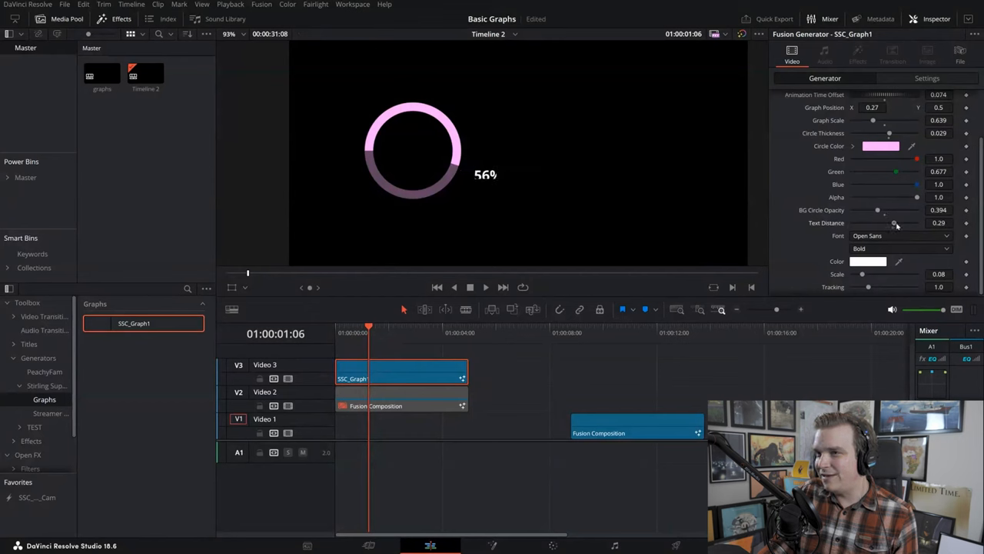
{"action": "left_click_drag", "start_coordinate": [894, 223], "coordinate": [891, 222]}
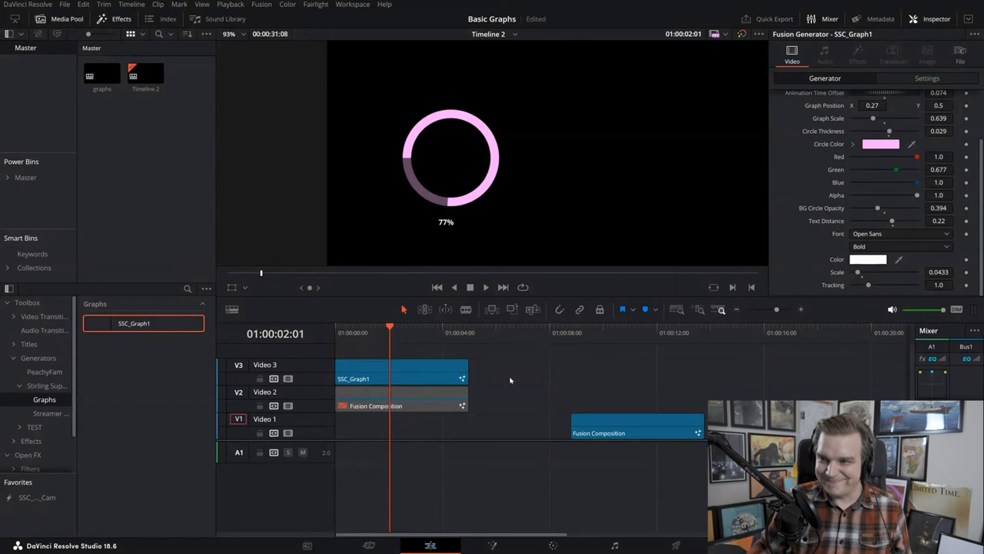
{"action": "mouse_move", "coordinate": [522, 381]}
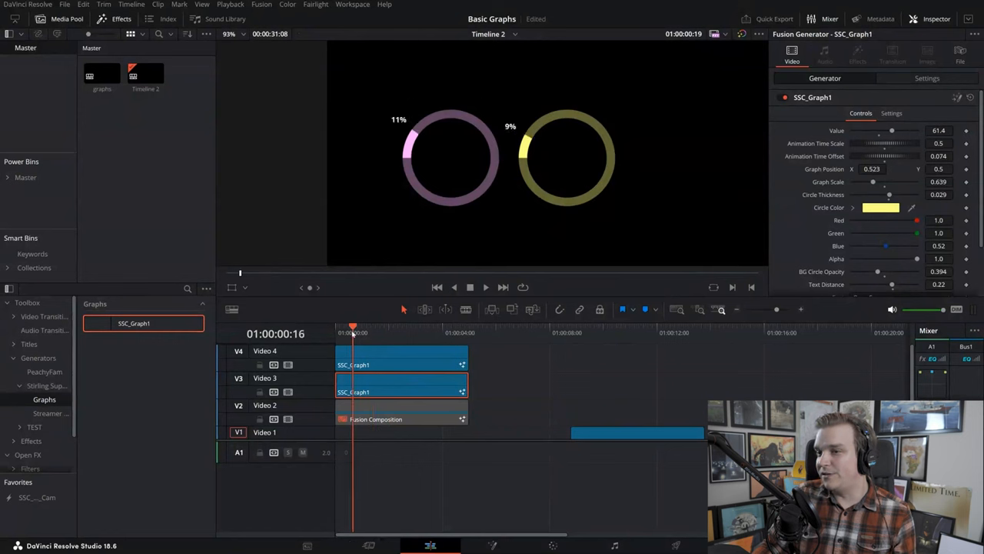
Place a yellow SSC_Graph1 copy on Video 4 at Graph Position X 0.523.
{"action": "left_click", "coordinate": [485, 287]}
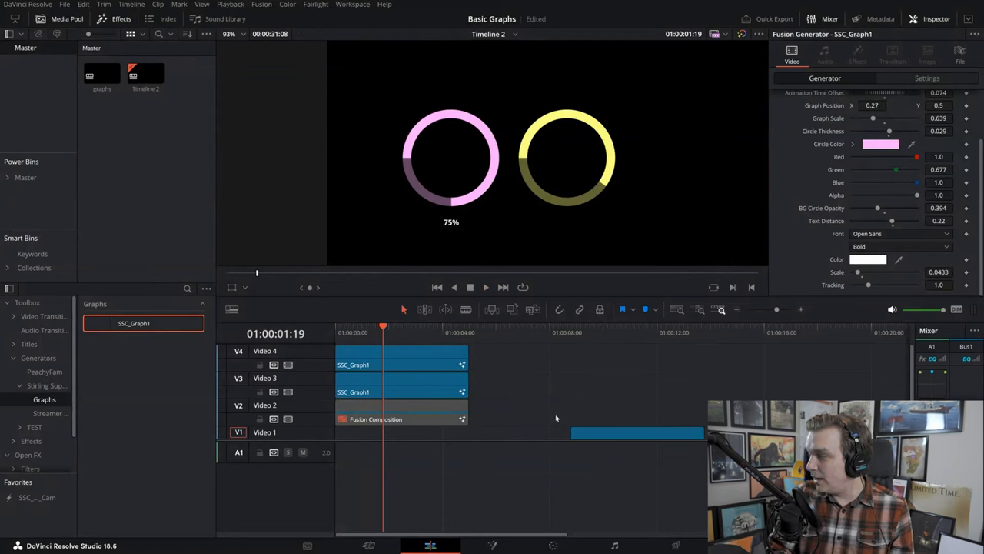
{"action": "mouse_move", "coordinate": [390, 200]}
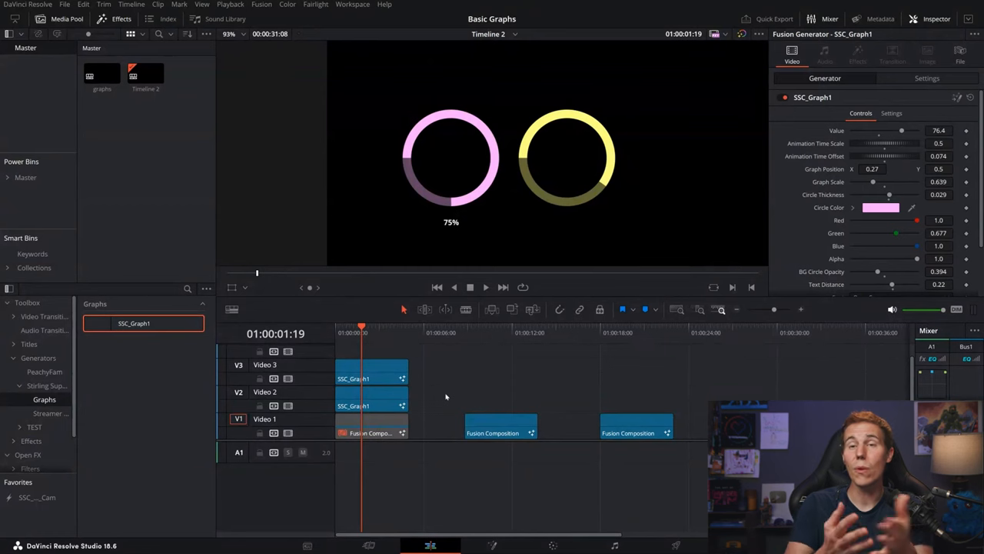
{"action": "mouse_move", "coordinate": [444, 397]}
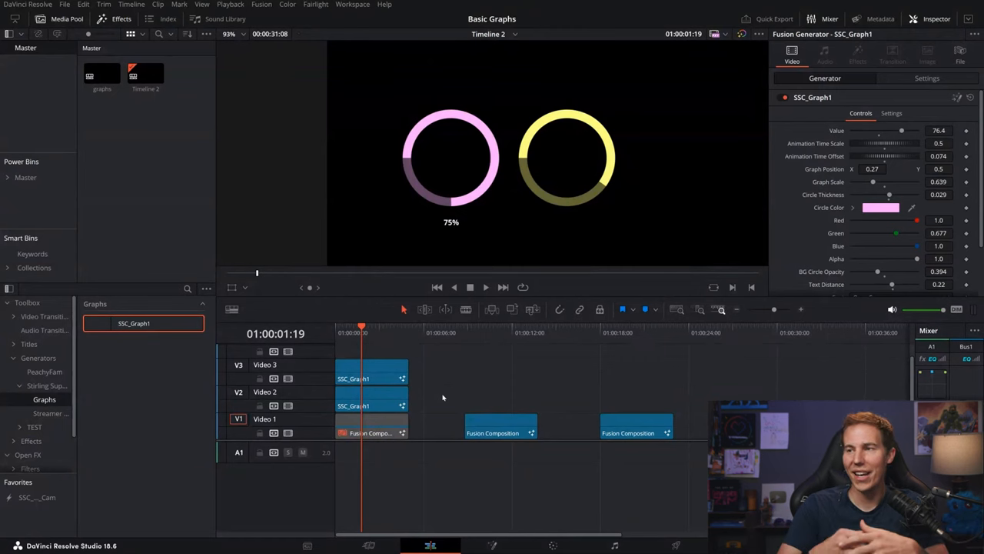
{"action": "mouse_move", "coordinate": [436, 377]}
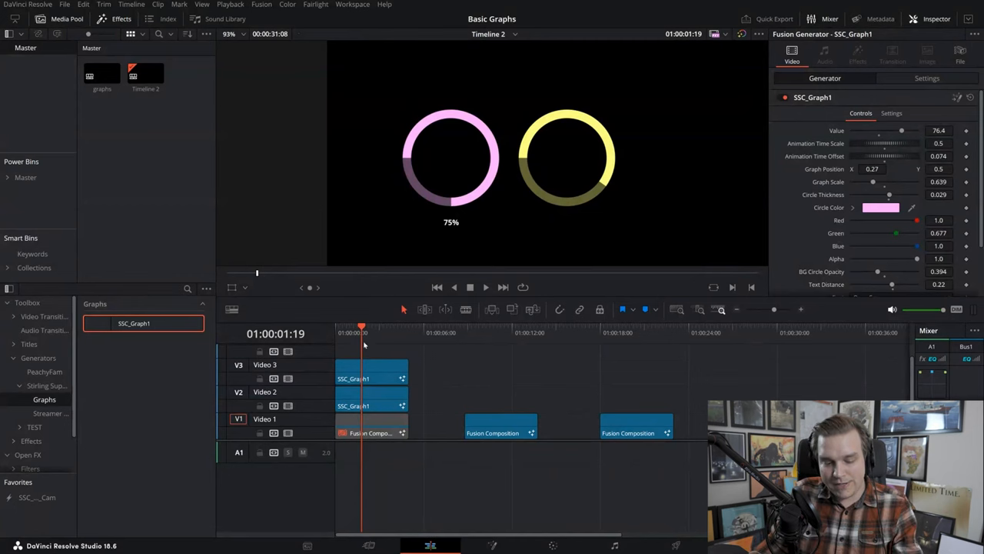
{"action": "left_click_drag", "start_coordinate": [362, 326], "coordinate": [349, 326]}
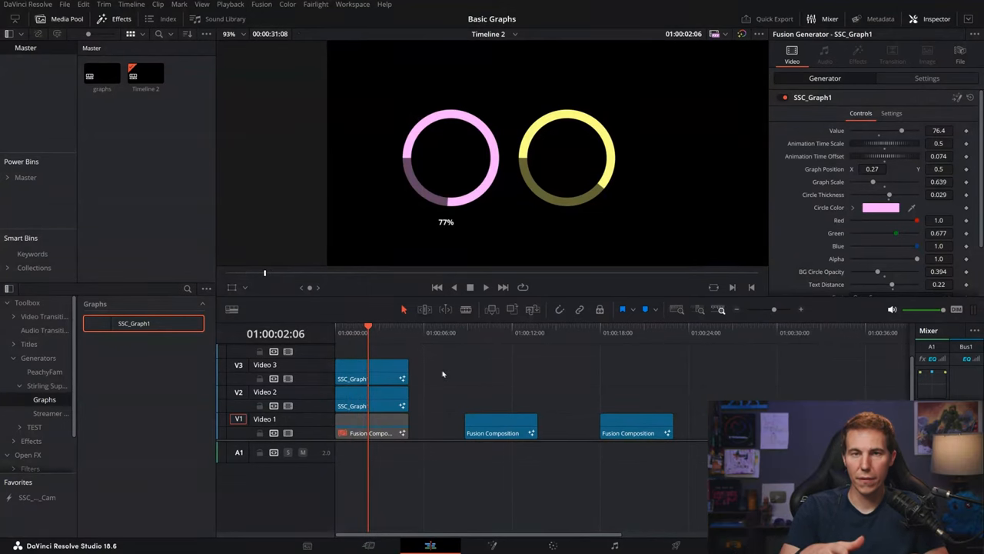
Scrub playback, then preview the pie chart template on the second Fusion Composition clip.
{"action": "left_click", "coordinate": [347, 332]}
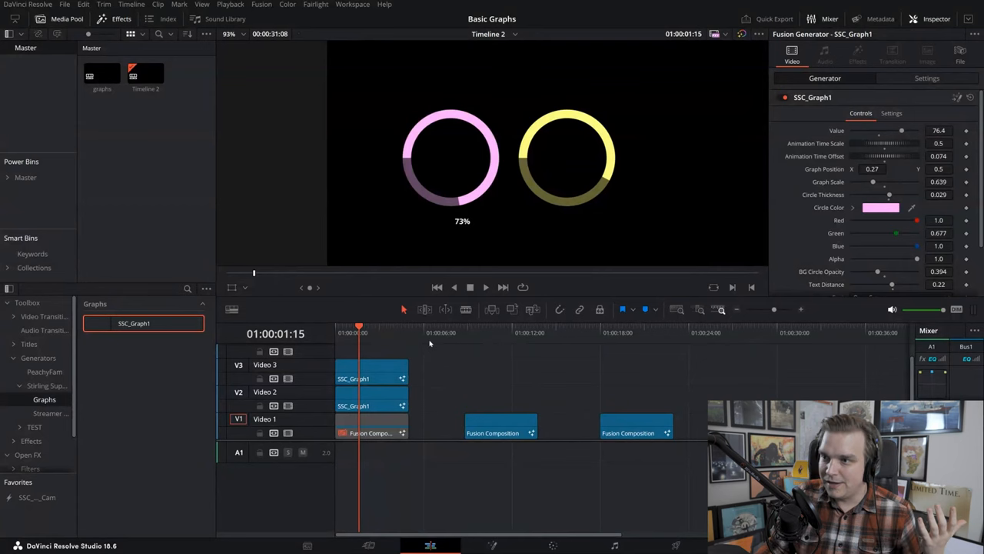
{"action": "left_click", "coordinate": [471, 331]}
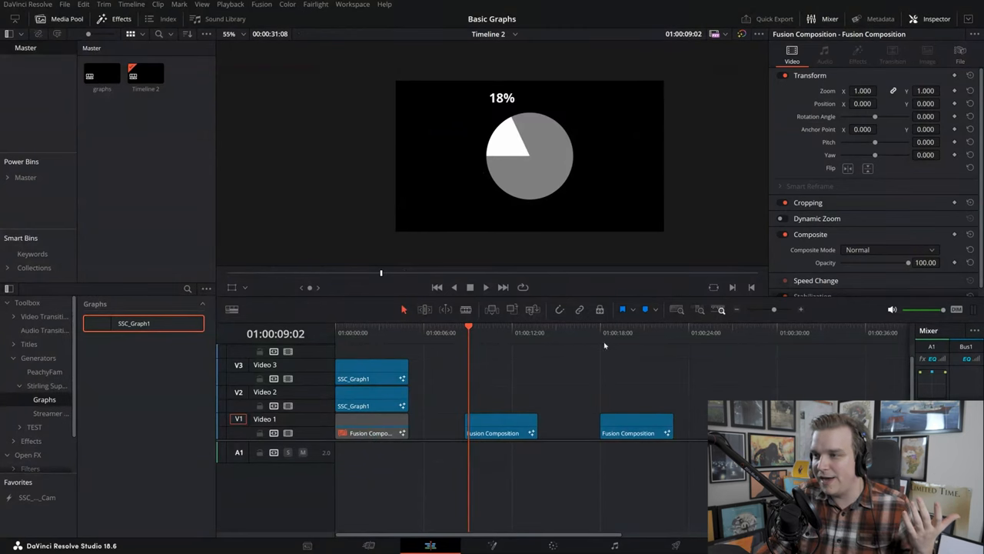
Preview the vertical bar graph on the third Fusion Composition clip.
{"action": "left_click", "coordinate": [600, 332]}
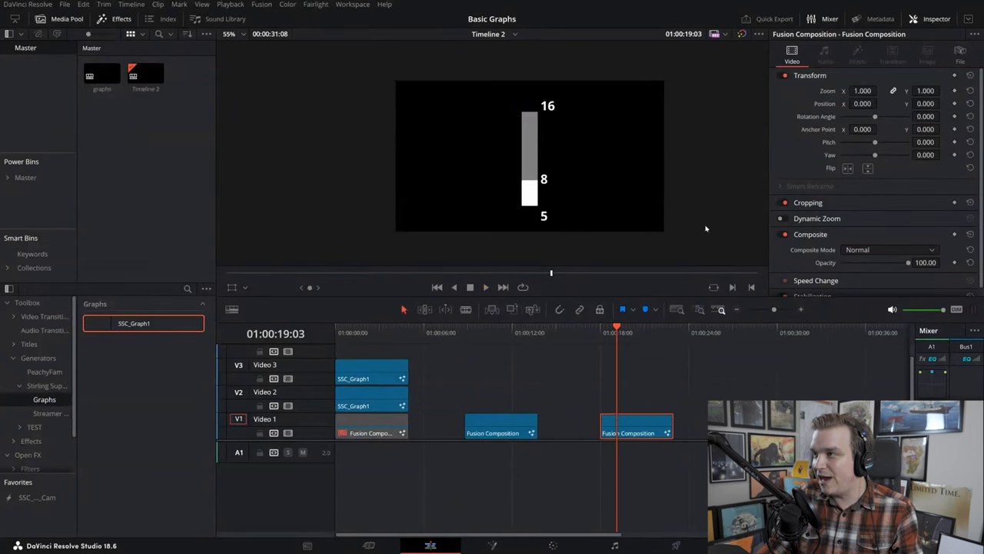
{"action": "mouse_move", "coordinate": [543, 469]}
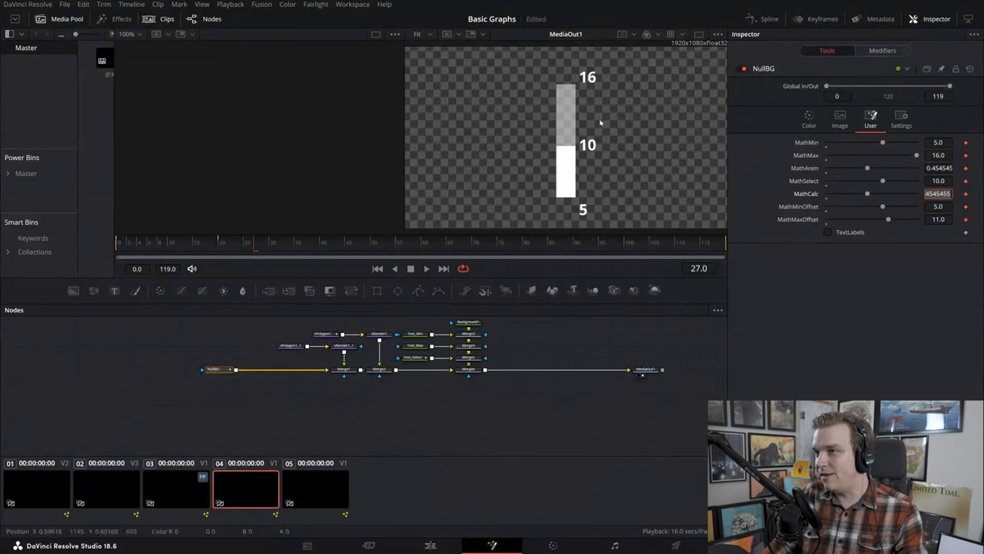
Change the bar graph's MathMin and MathMax range, then return to the Edit page.
{"action": "left_click", "coordinate": [938, 154]}
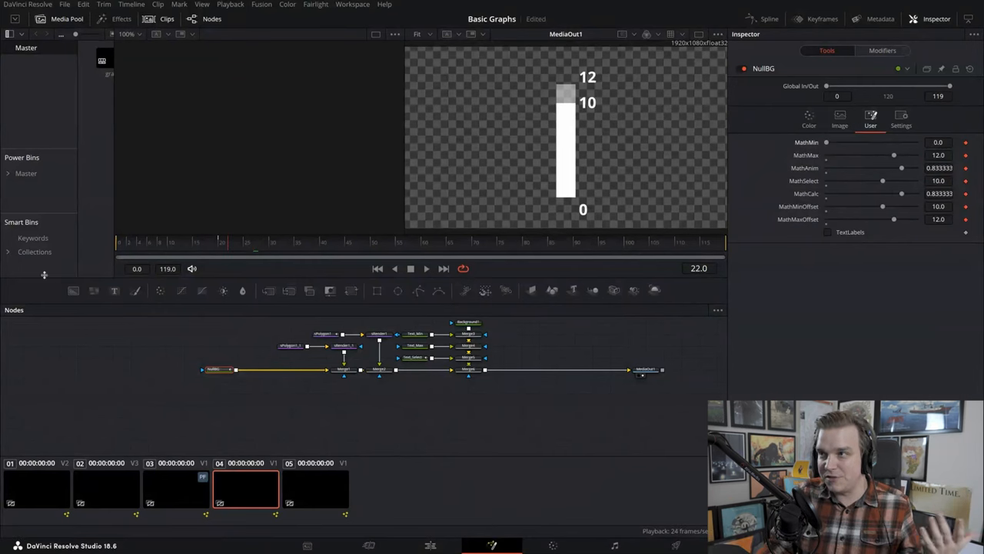
{"action": "left_click", "coordinate": [938, 155]}
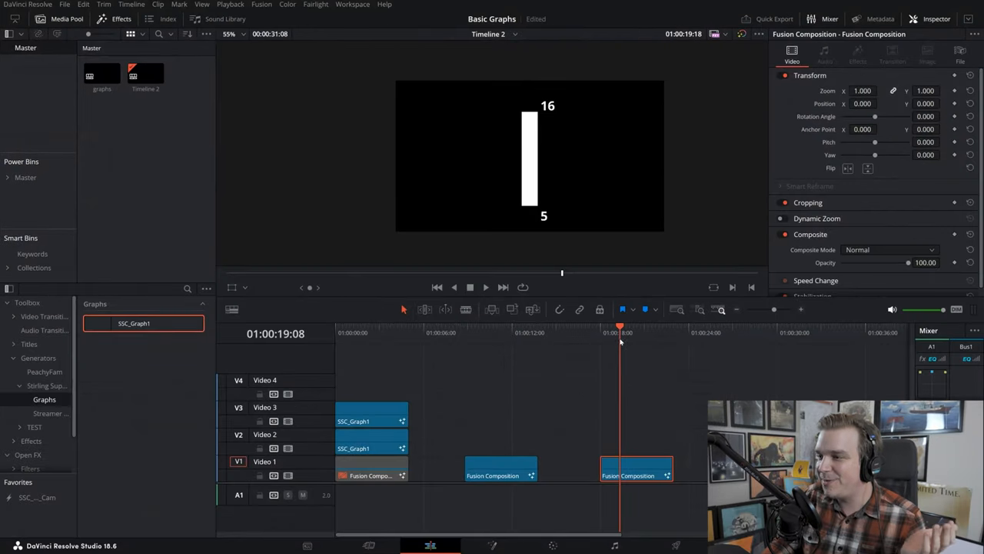
Load clip 05, the four-segment ring chart totalling 150, into Fusion.
{"action": "left_click", "coordinate": [757, 326]}
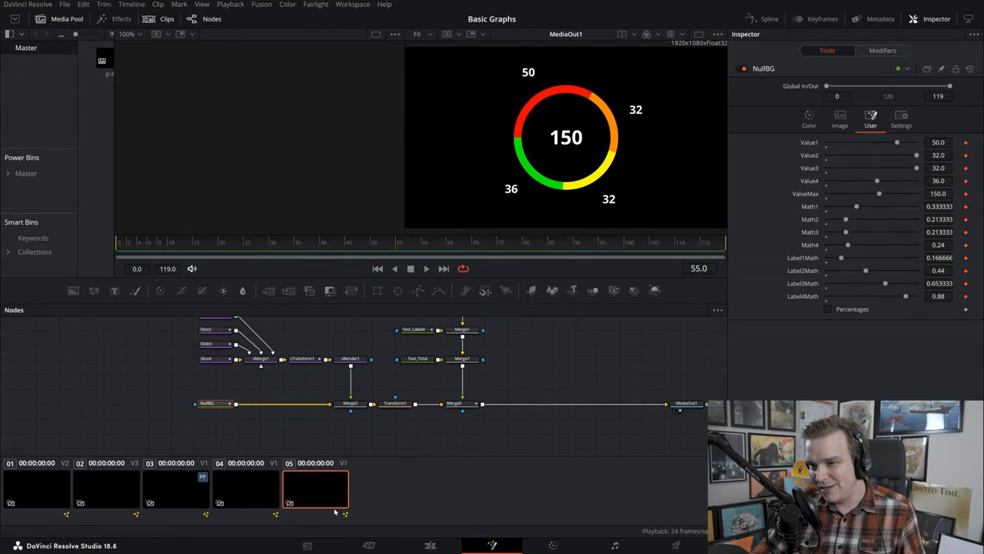
Back on the Edit page, play the pink and yellow rings from the timeline start.
{"action": "left_click", "coordinate": [431, 545]}
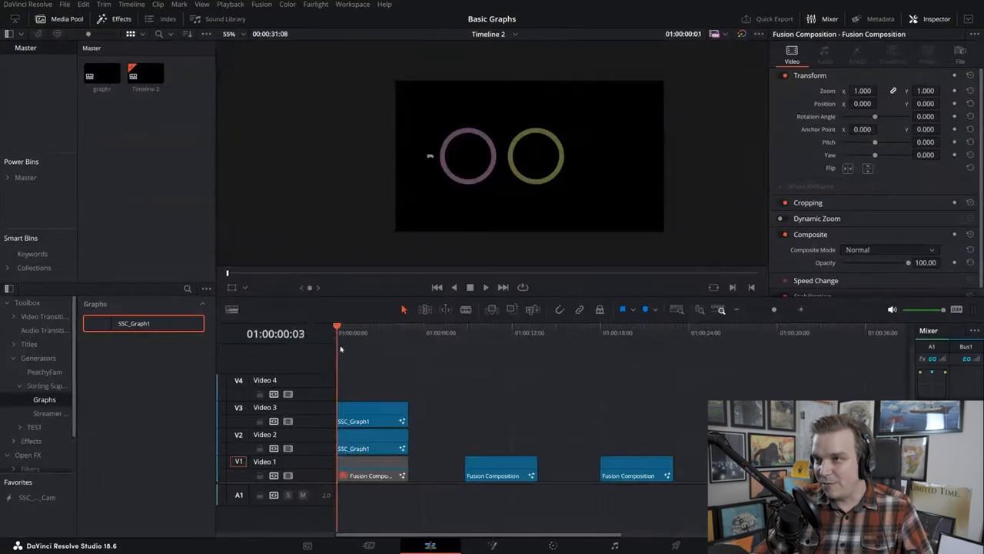
{"action": "left_click", "coordinate": [347, 332]}
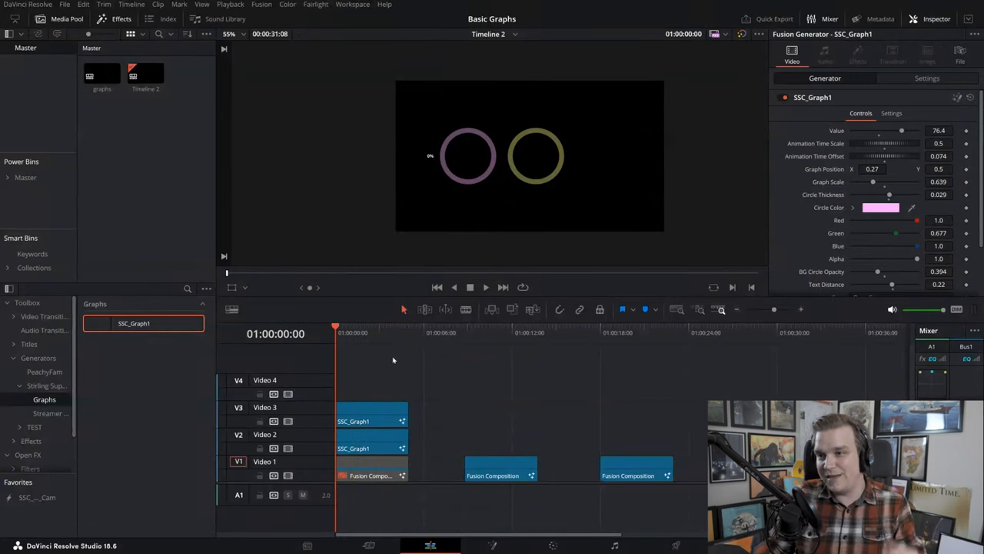
{"action": "left_click", "coordinate": [485, 287]}
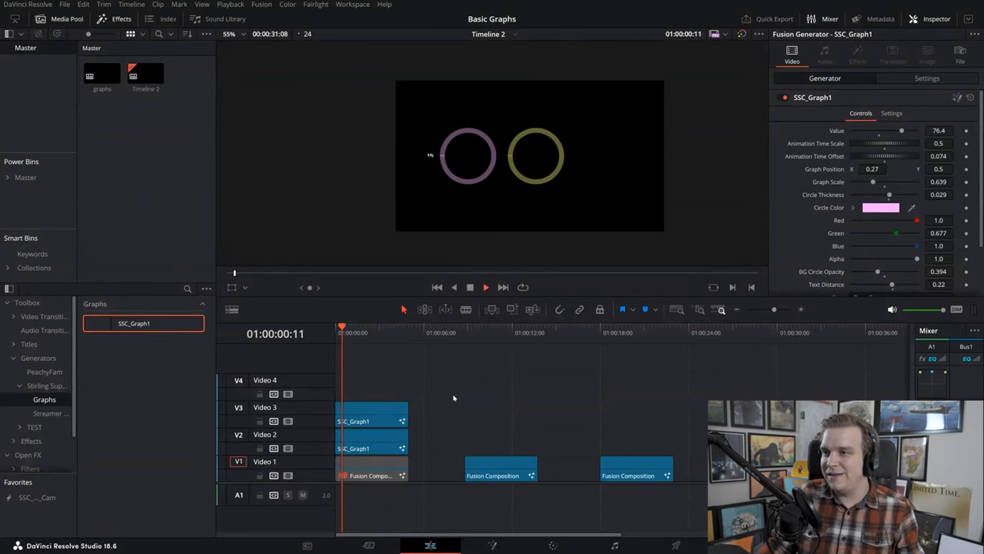